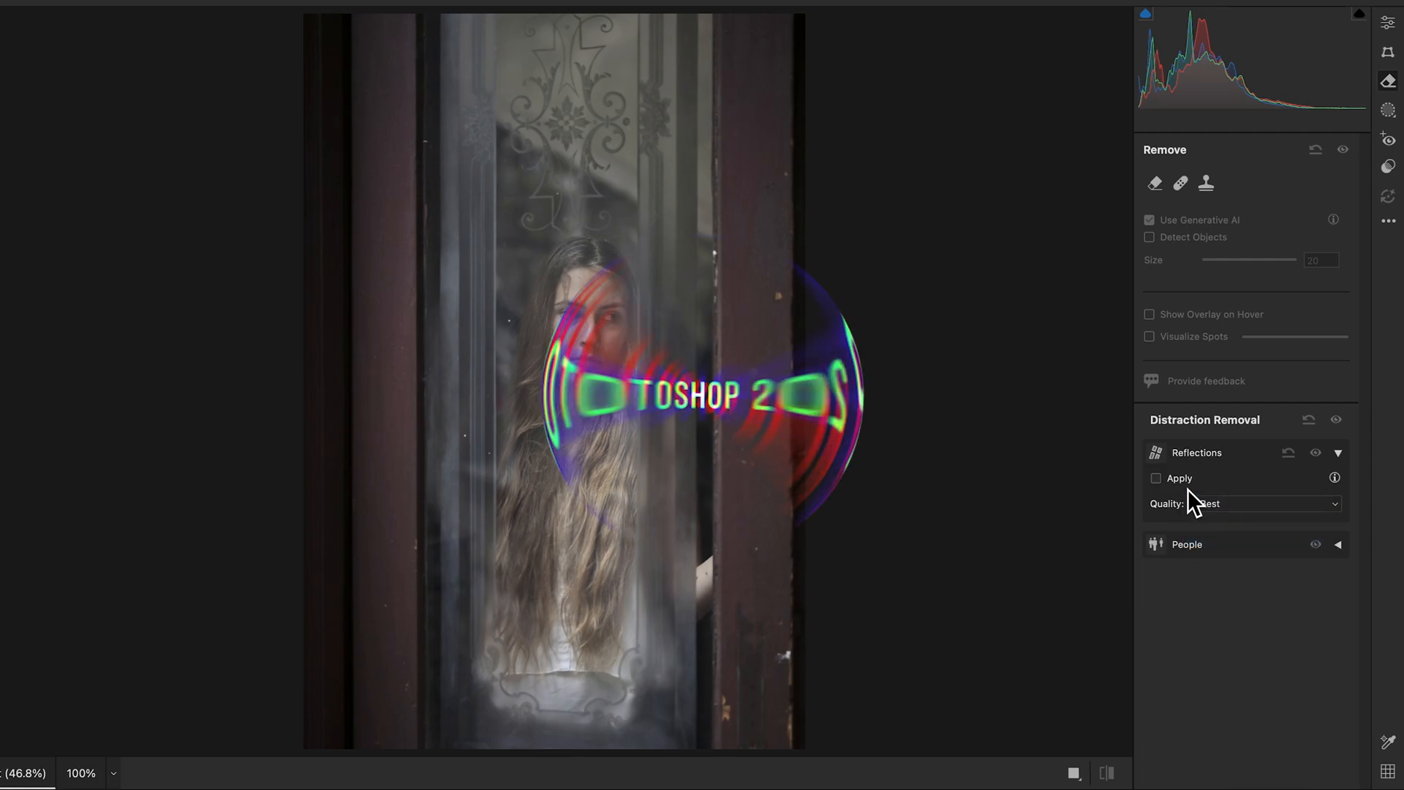
Convert the window-portrait layer to a smart object from the Layers panel.
left_click(1156, 477)
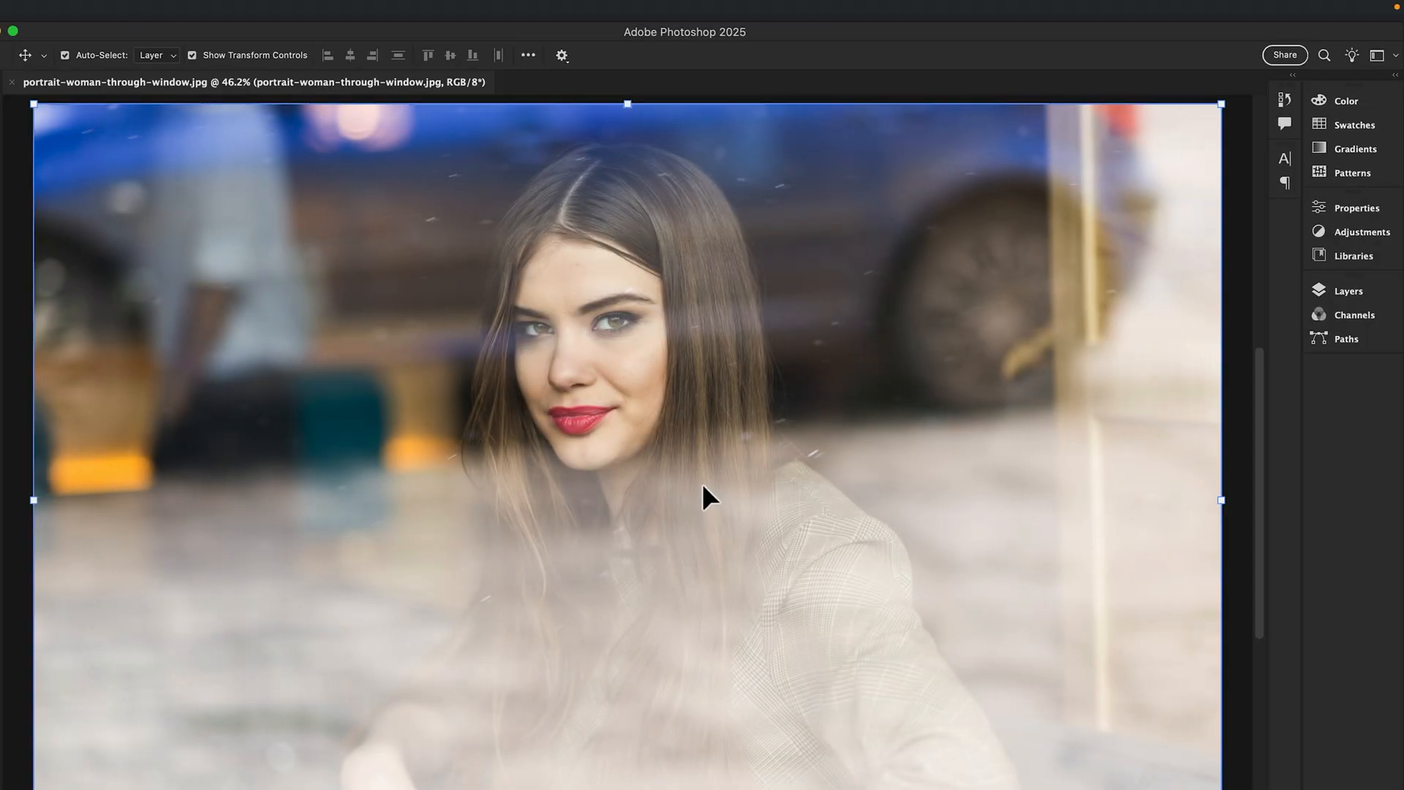
mouse_move(653, 391)
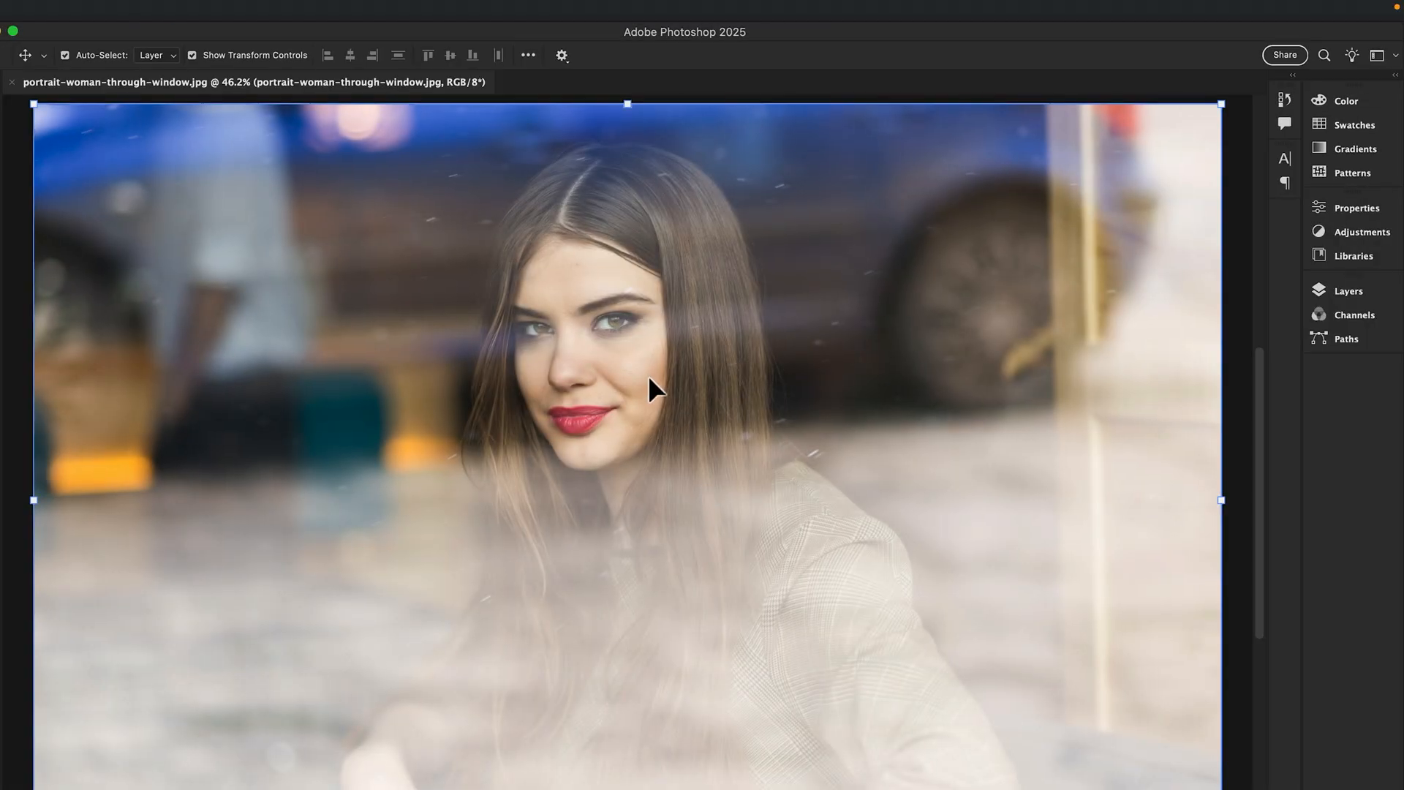
left_click(1352, 291)
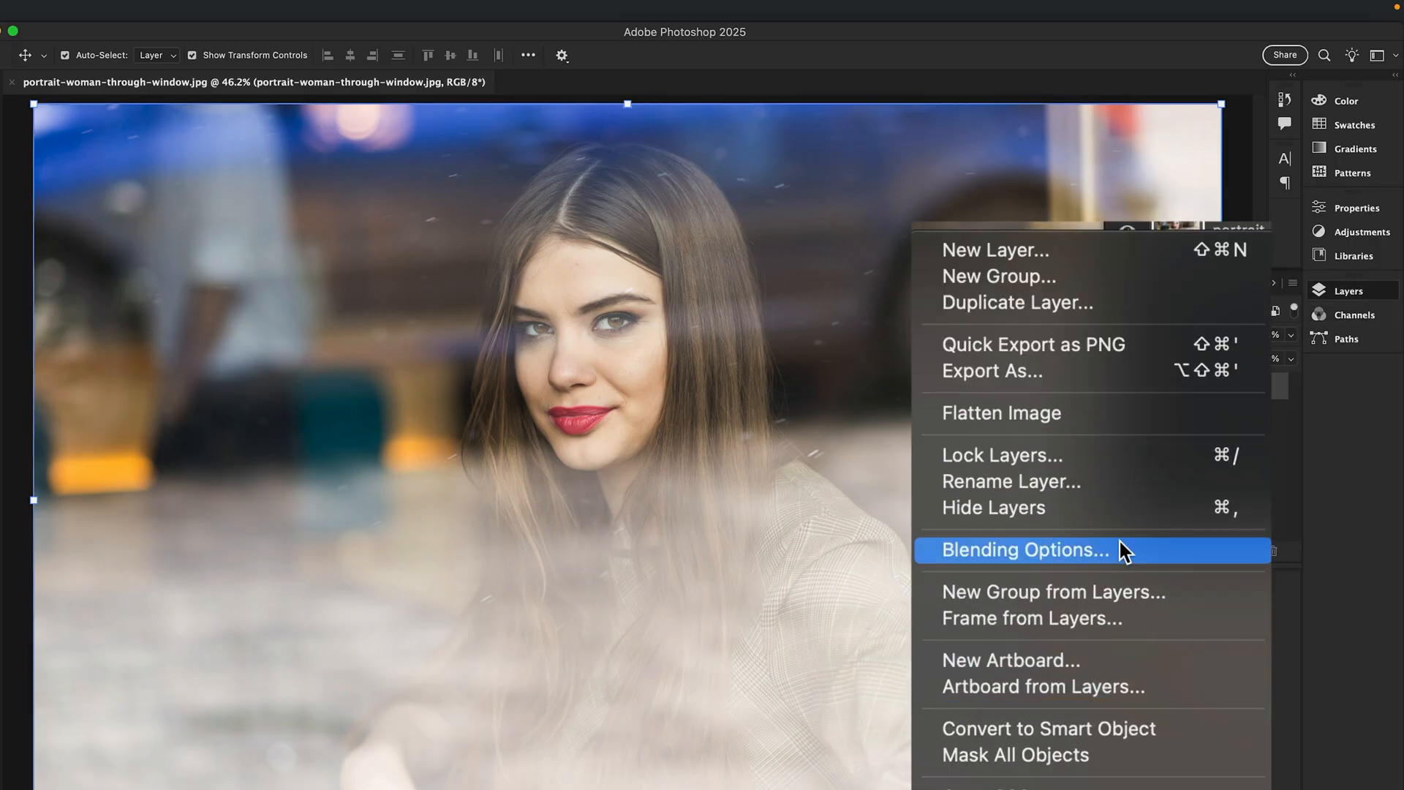
mouse_move(1046, 729)
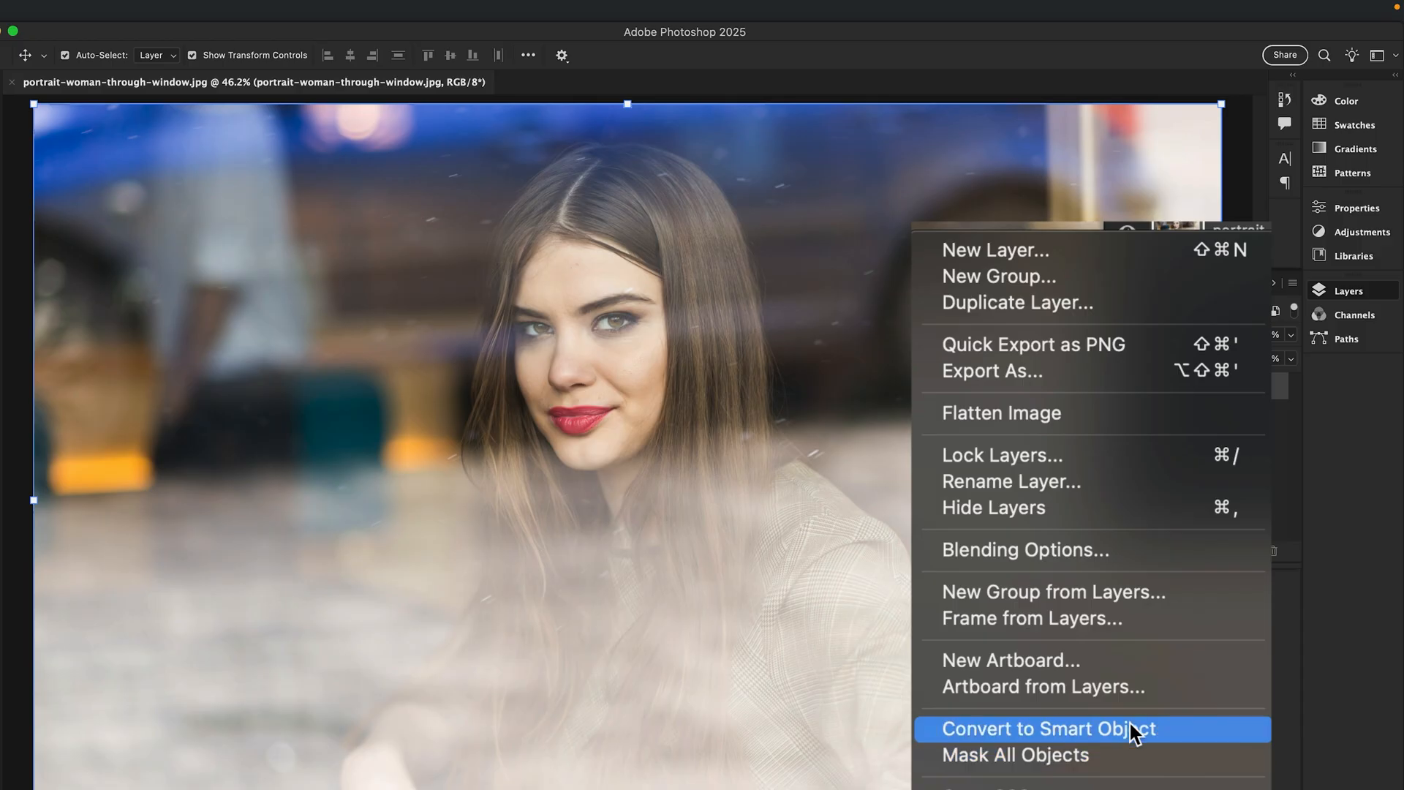
left_click(1046, 728)
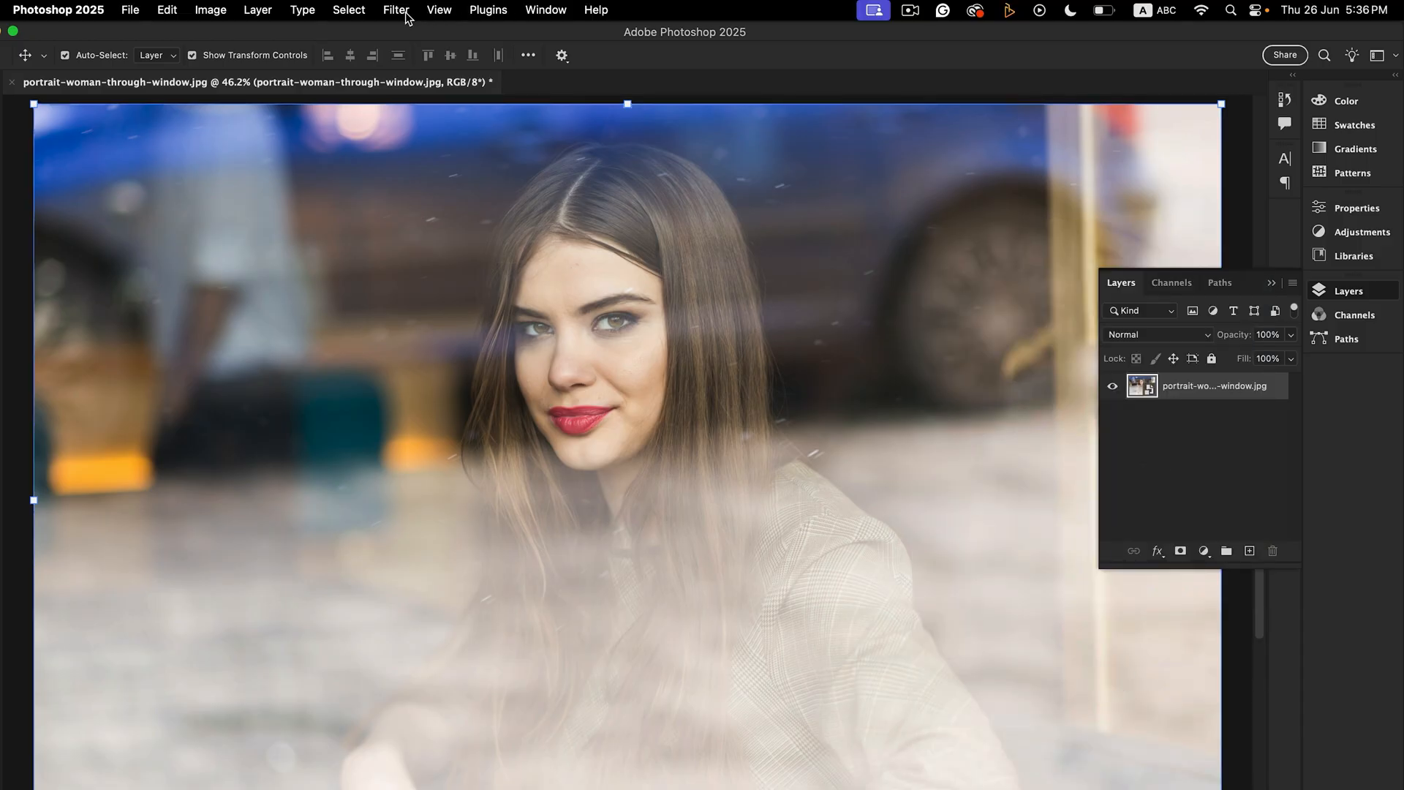
mouse_move(432, 147)
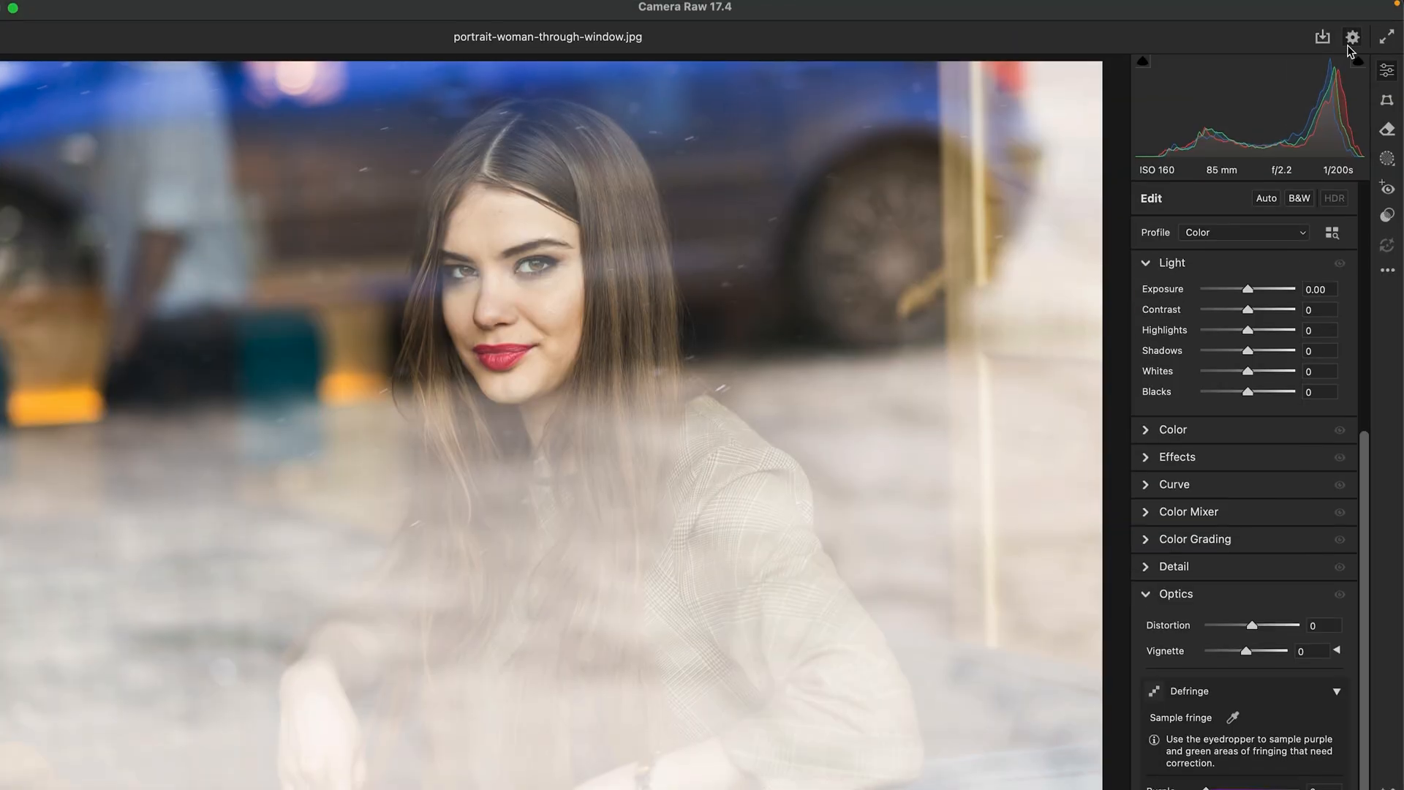
Enable the New AI Features technology preview in Camera Raw preferences.
left_click(1352, 37)
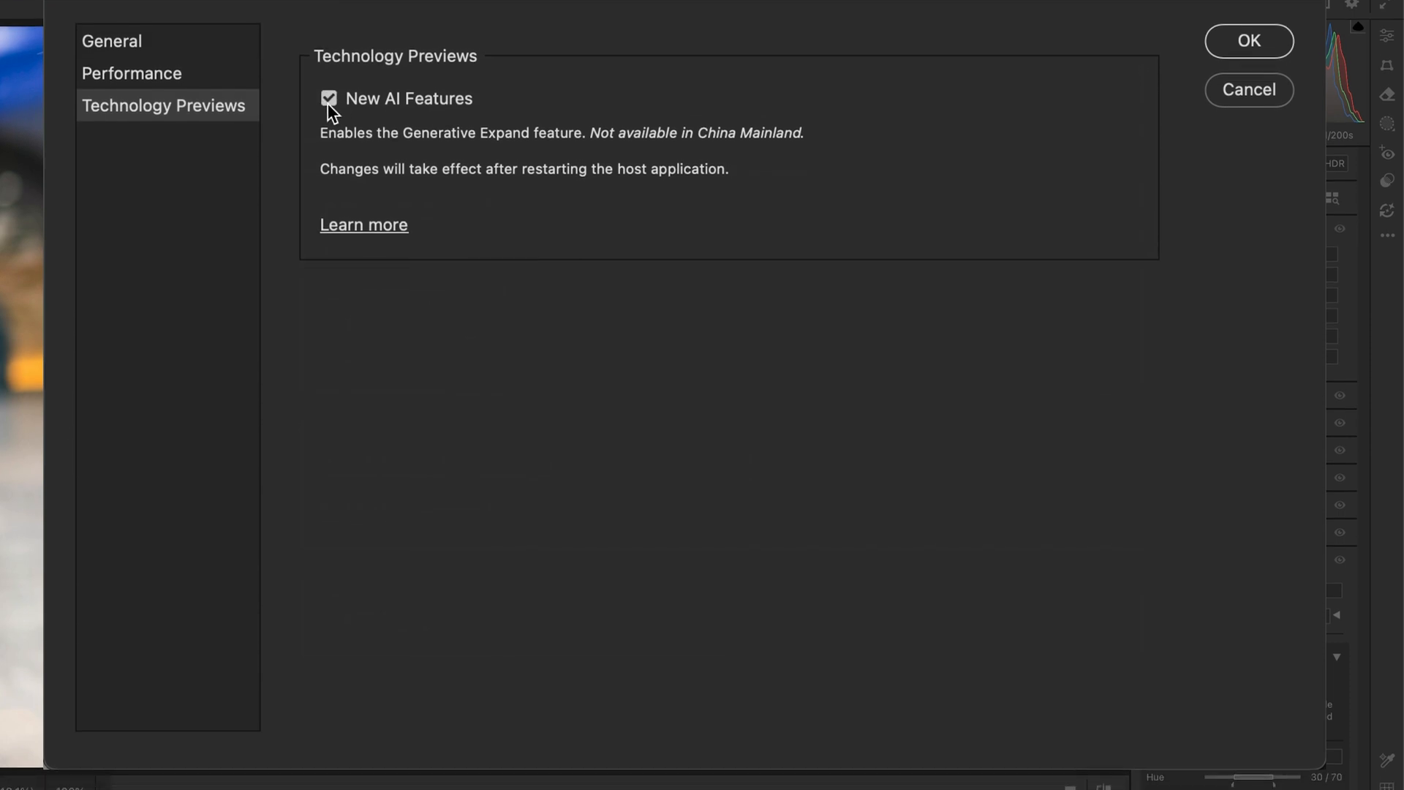
left_click(1248, 40)
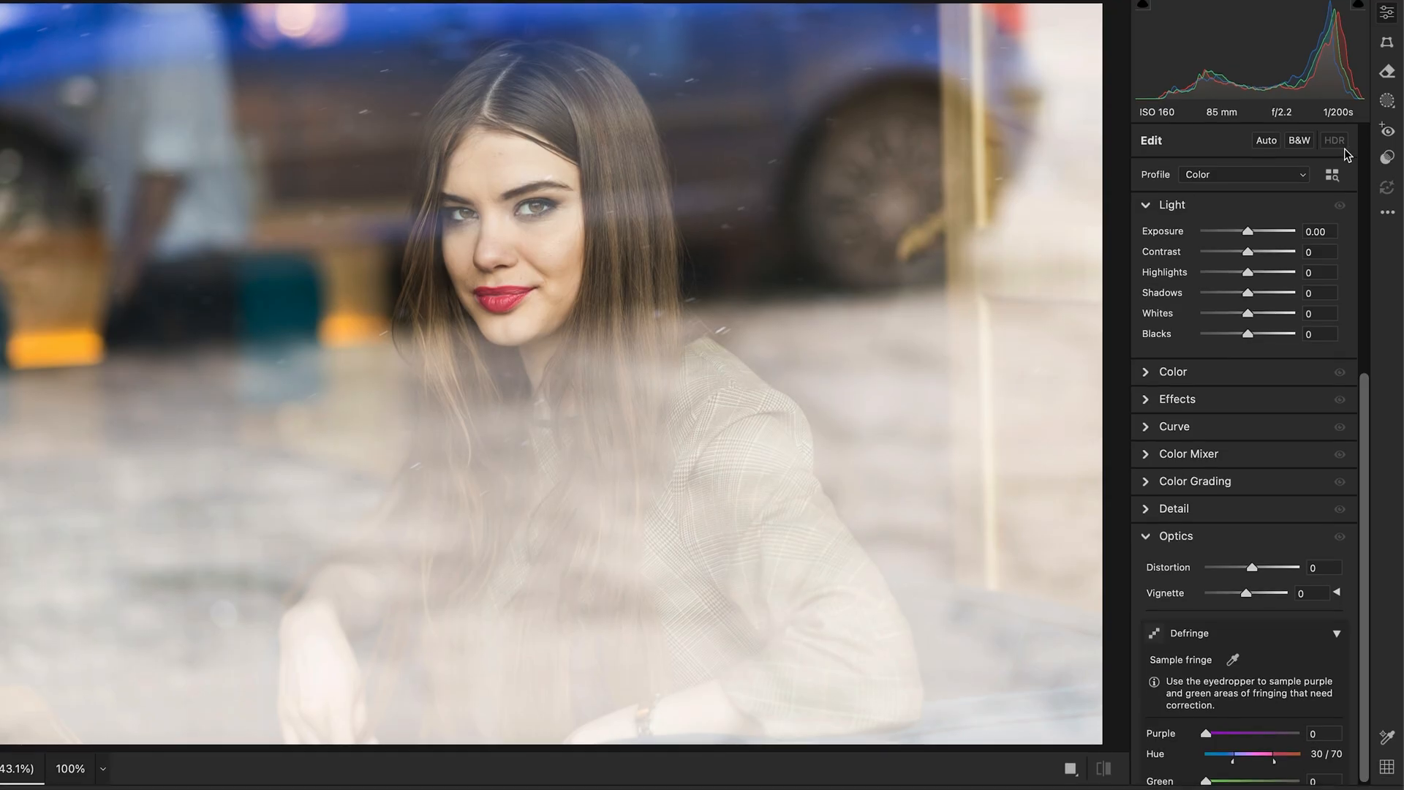
Open Remove, expand Distraction Removal > Reflections, and set Quality to Best.
left_click(1387, 60)
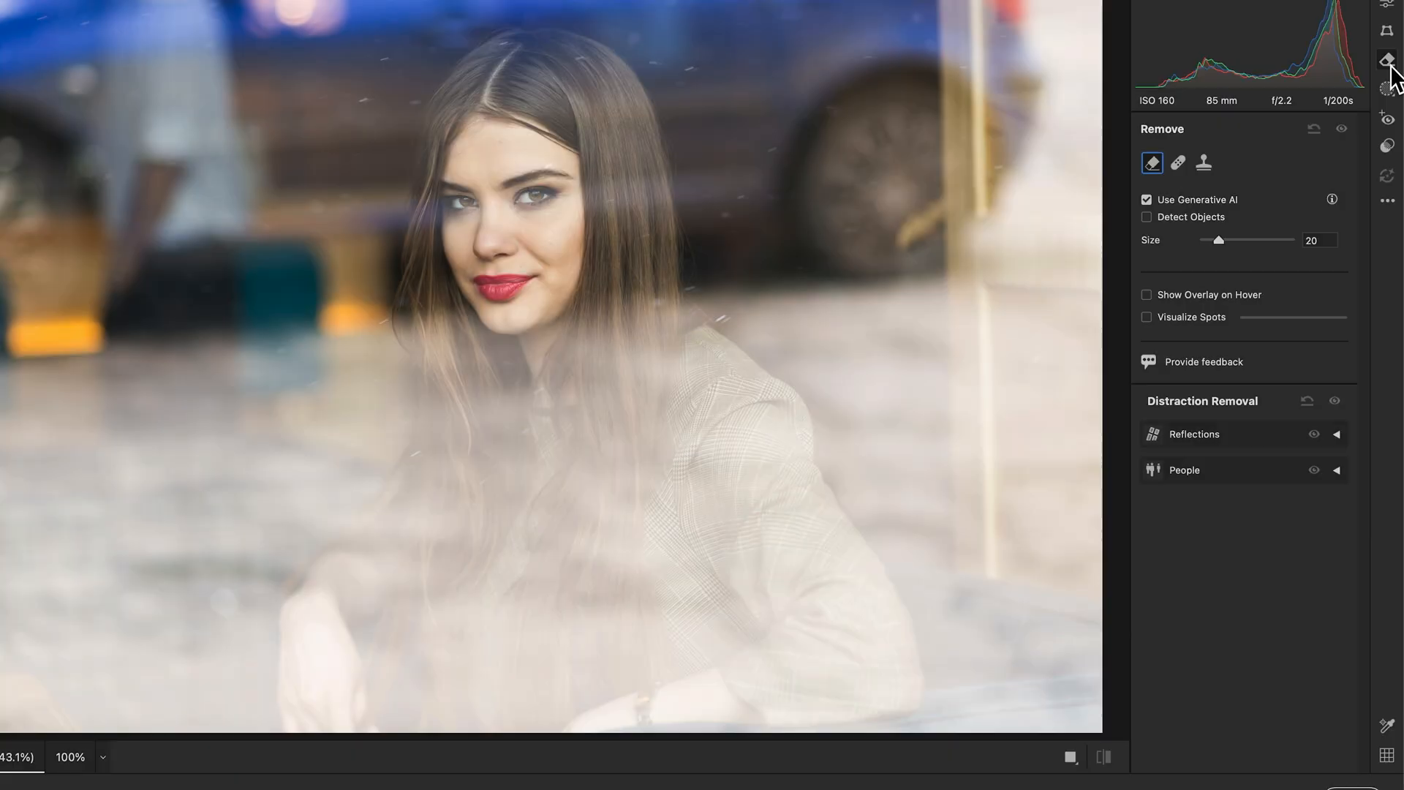
left_click(1336, 434)
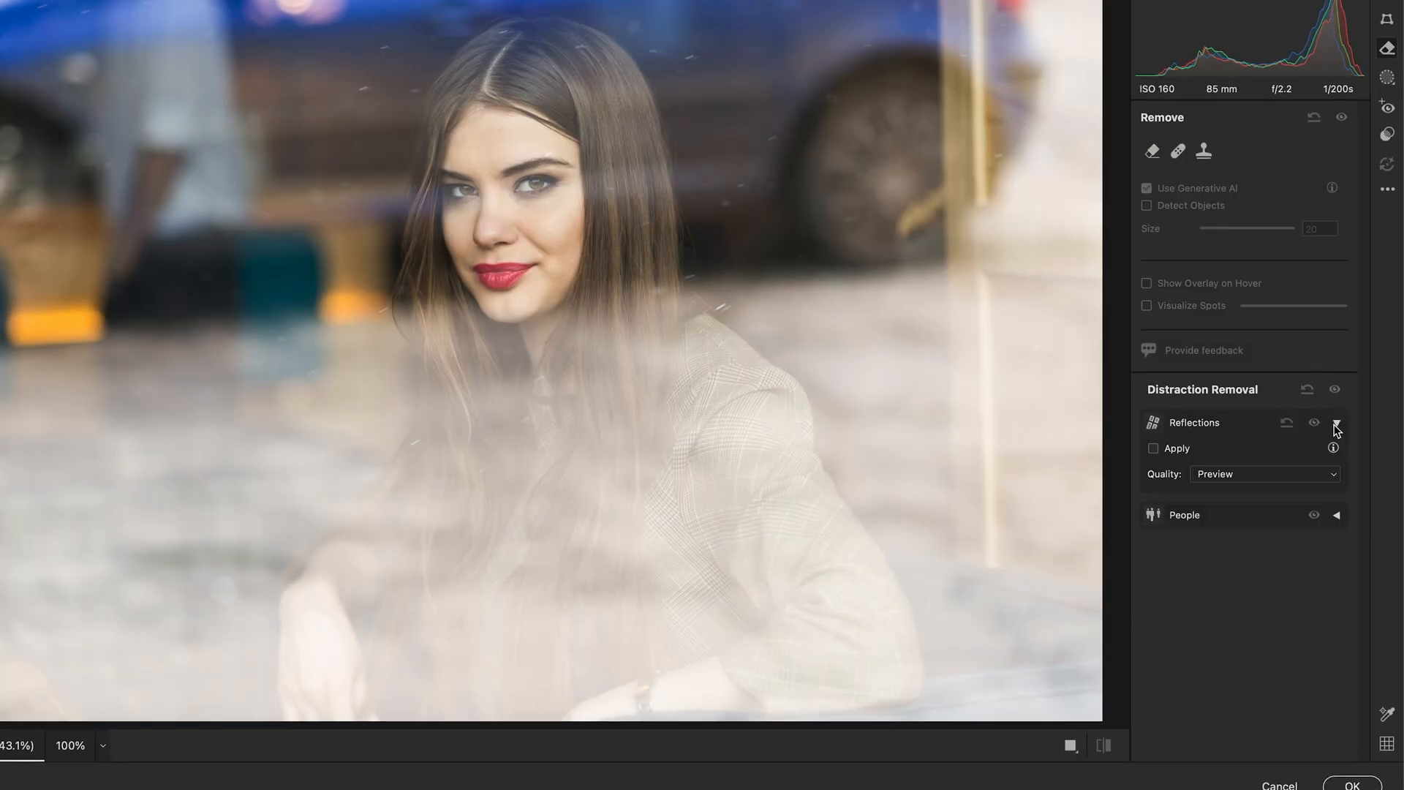
left_click(1263, 474)
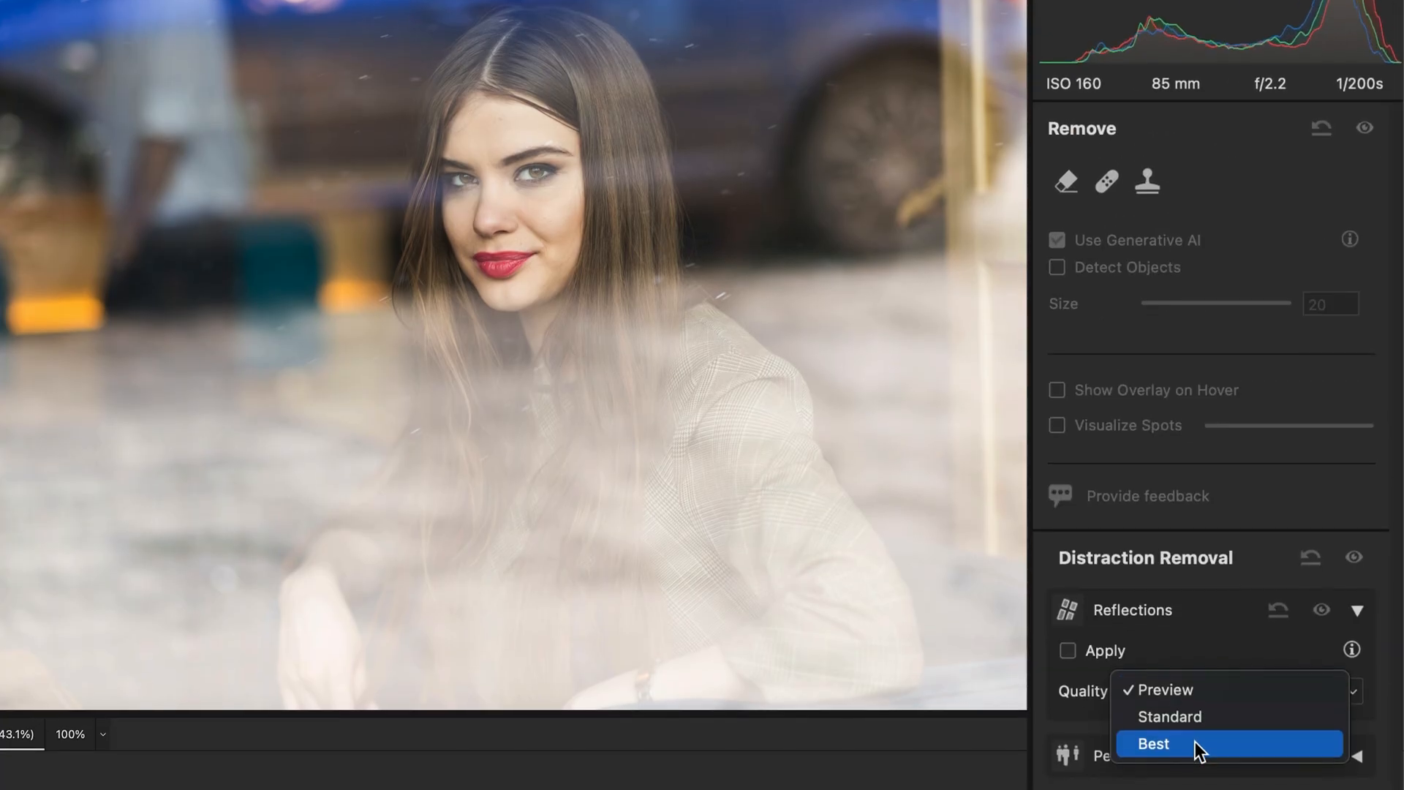
left_click(1154, 743)
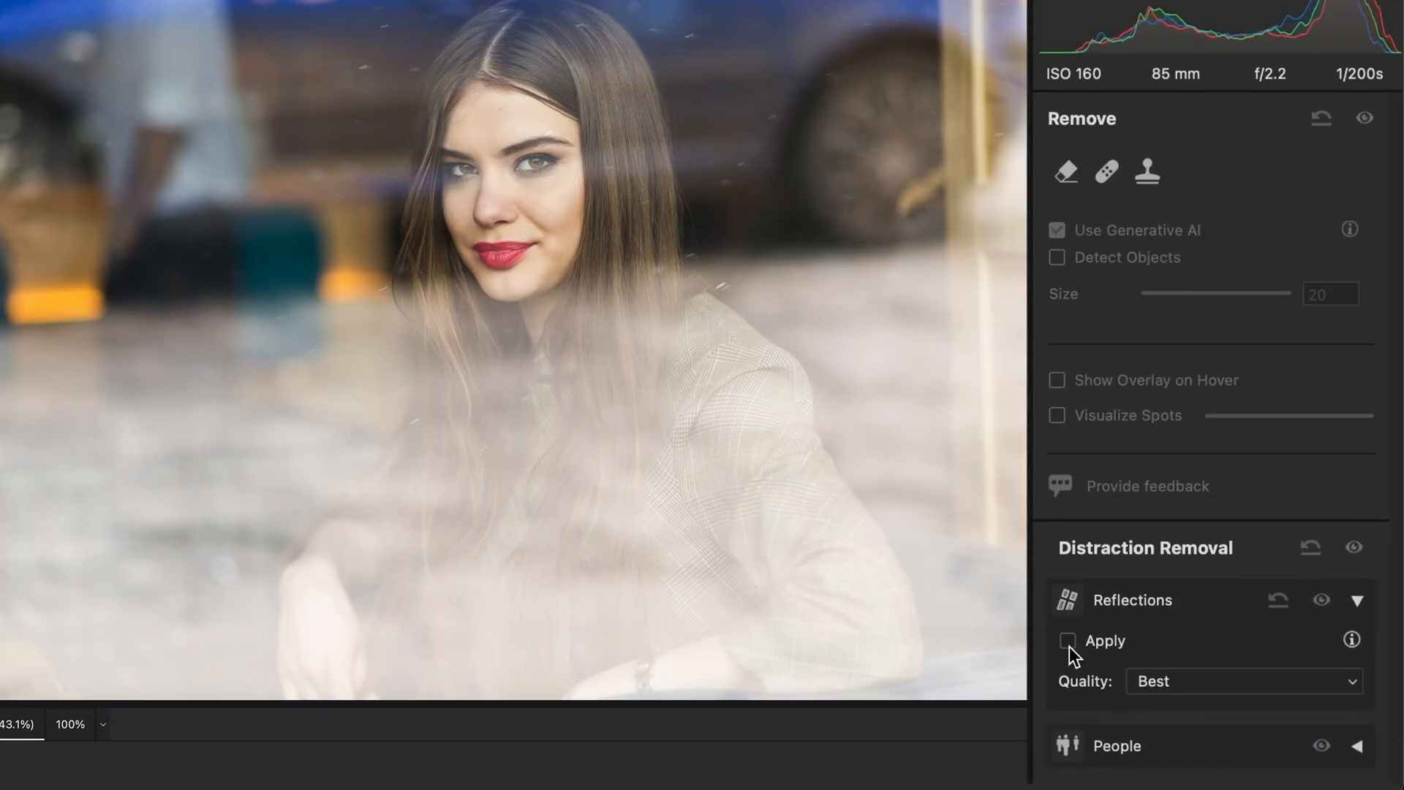
Apply Reflections removal at amount 100 and commit the Camera Raw filter with OK.
left_click(1067, 641)
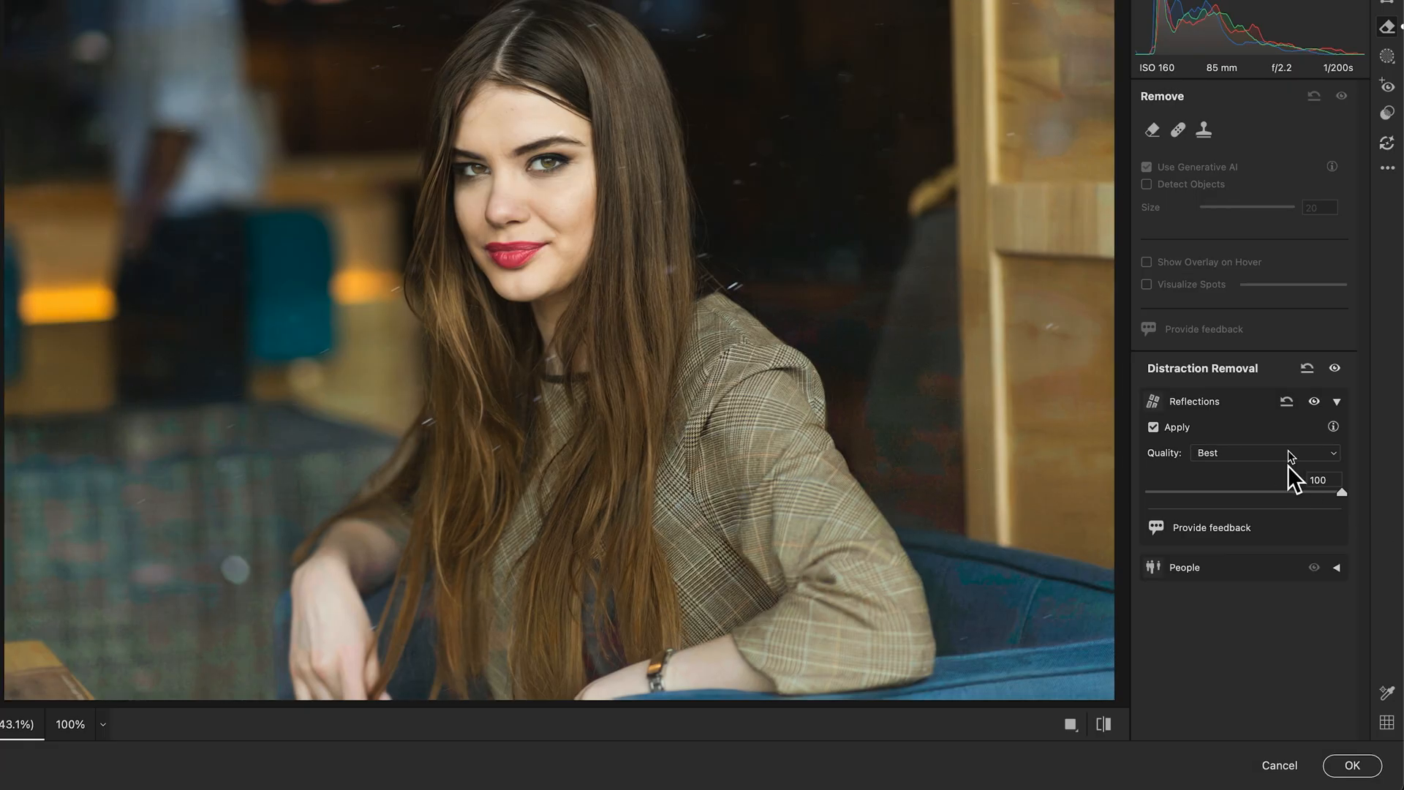
left_click(1153, 426)
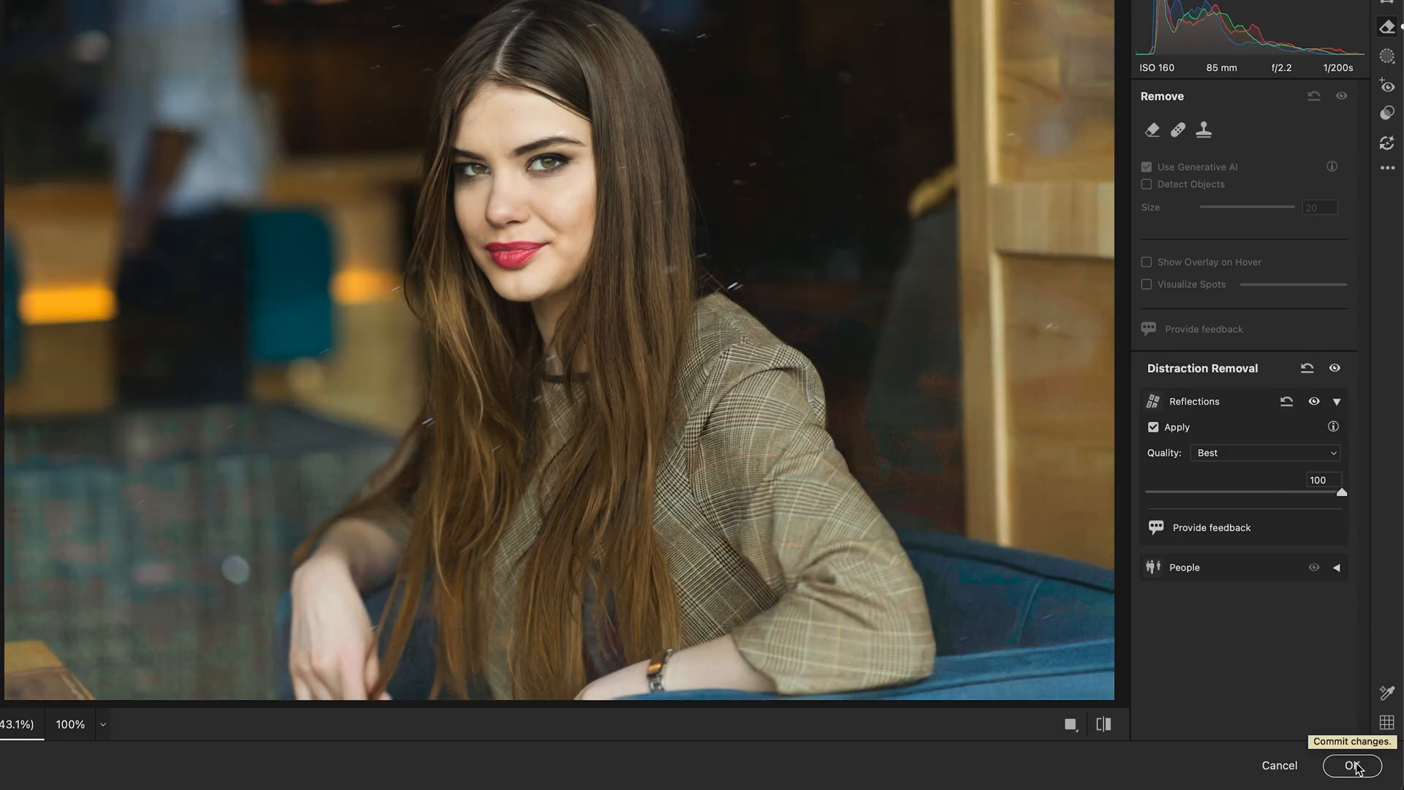
left_click(1352, 765)
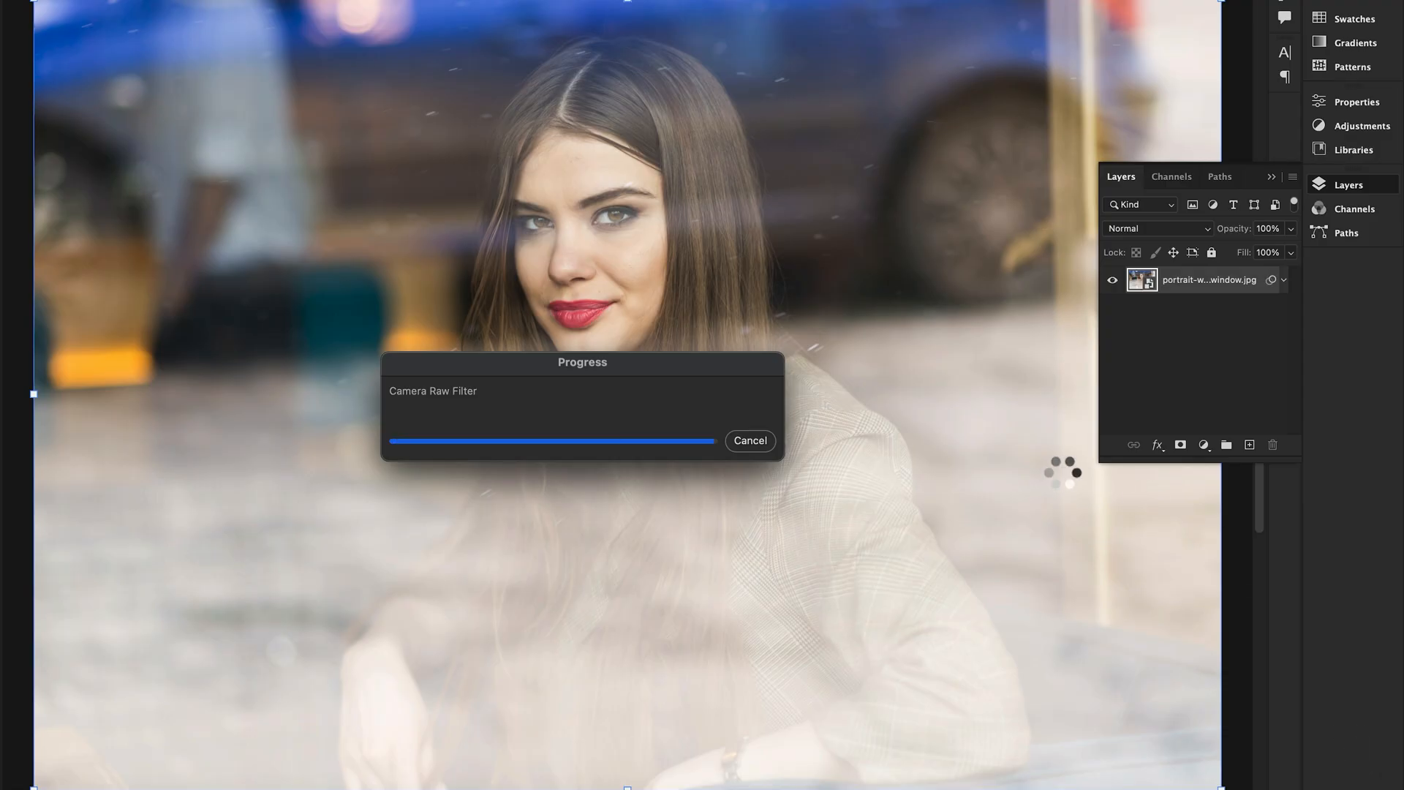